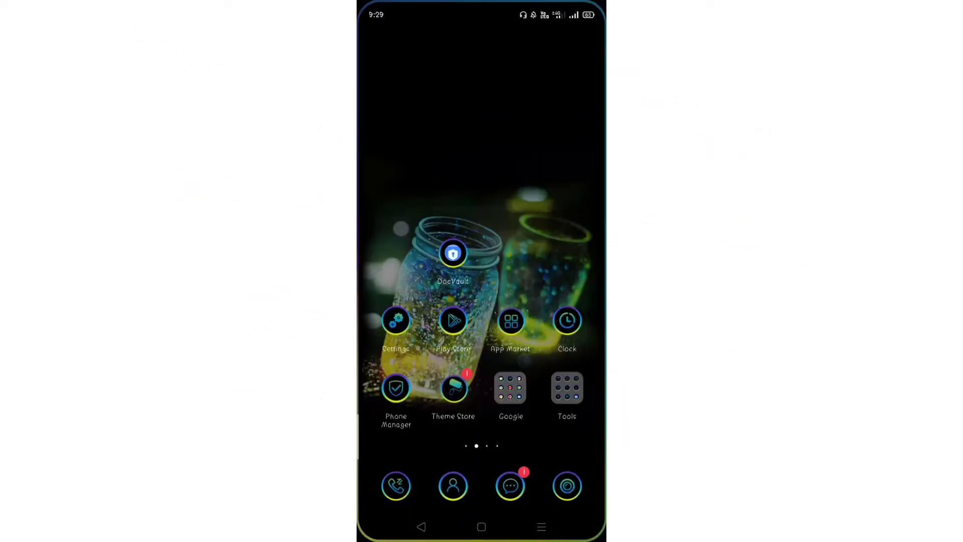
# Launch Chrome from the Google apps folder and search for LSGD Kerala
pyautogui.hscroll(-3)
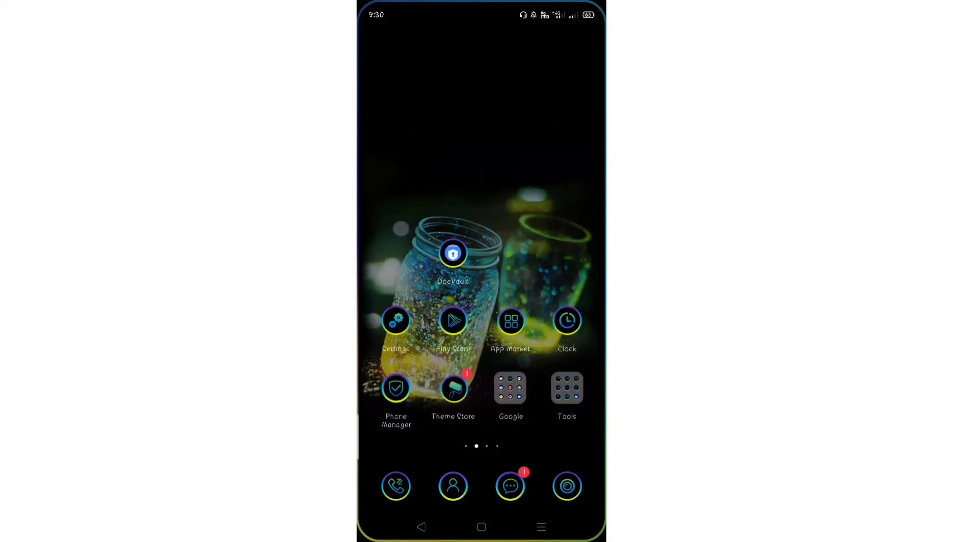
pyautogui.click(509, 388)
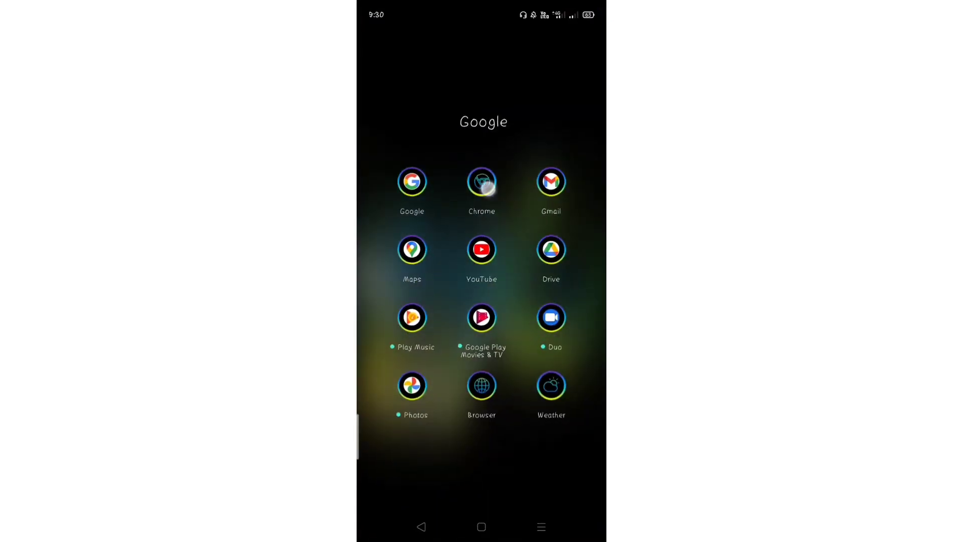
pyautogui.click(481, 180)
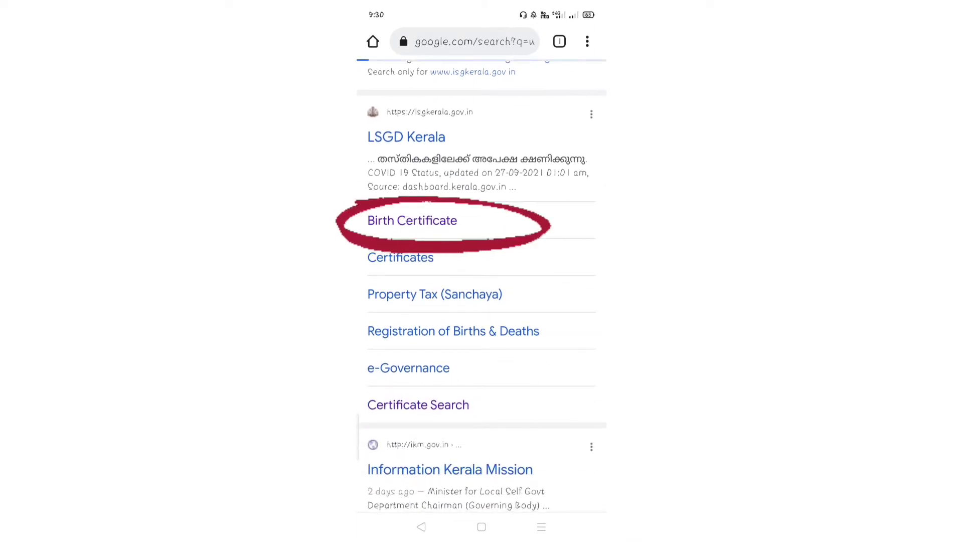
# On the Birth Certificate page, submit Kannur district with Thalassery Municipality as local body
pyautogui.click(411, 220)
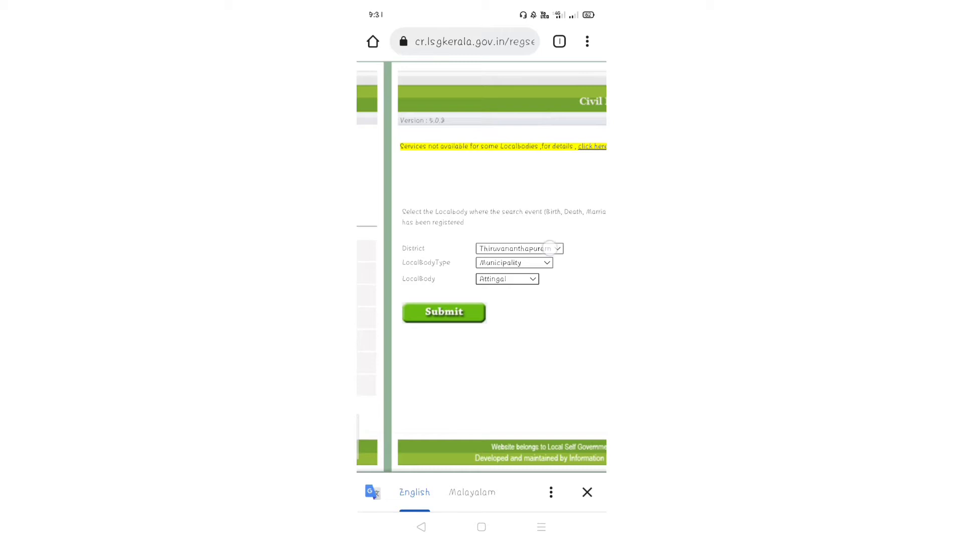
pyautogui.click(520, 248)
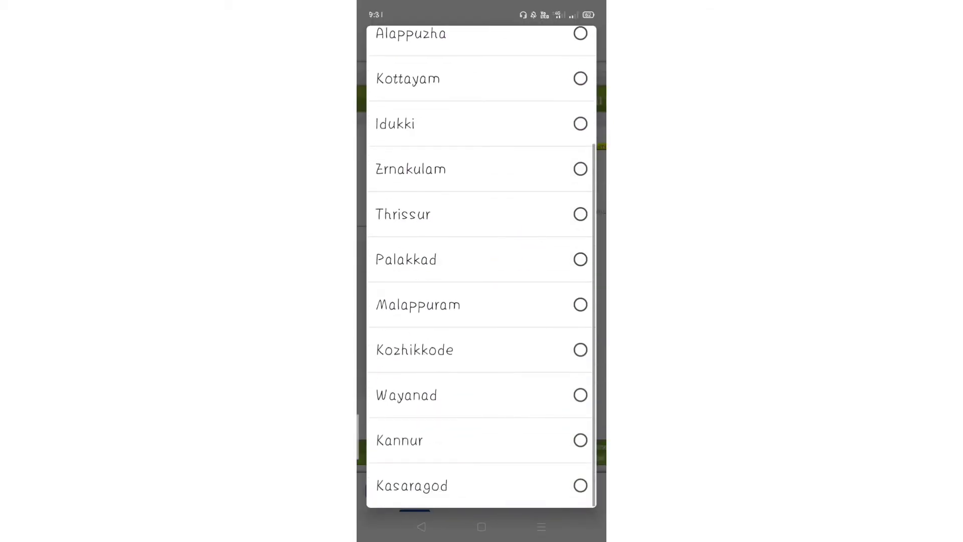
pyautogui.click(399, 441)
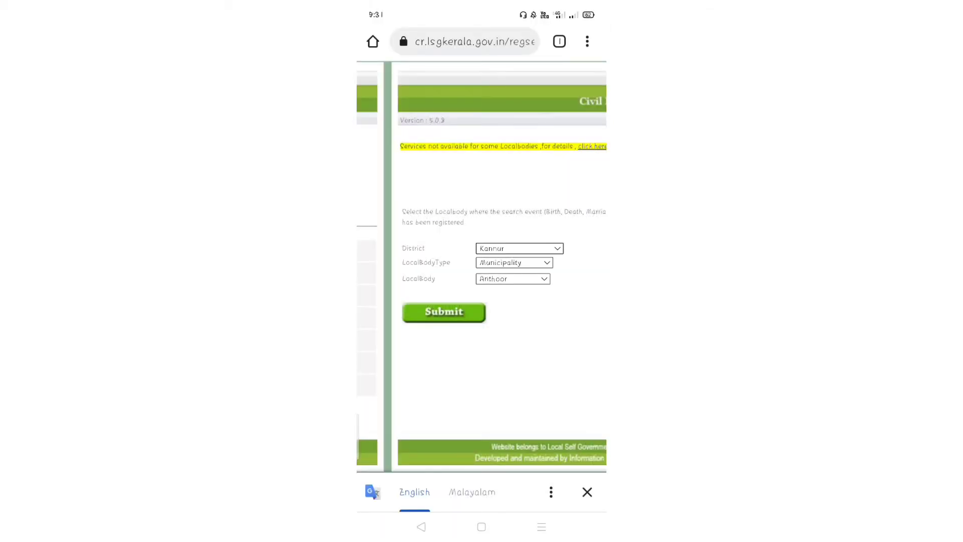
pyautogui.click(512, 279)
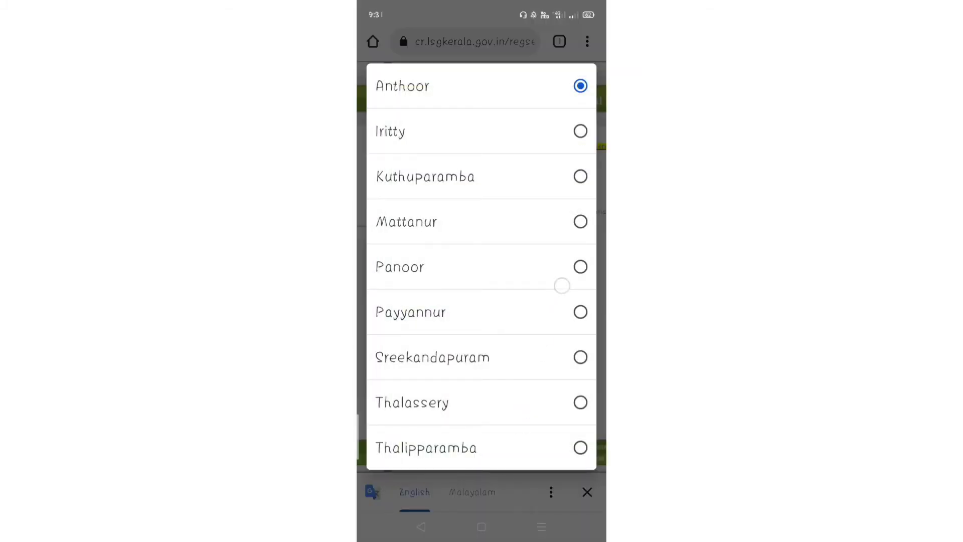
pyautogui.click(411, 403)
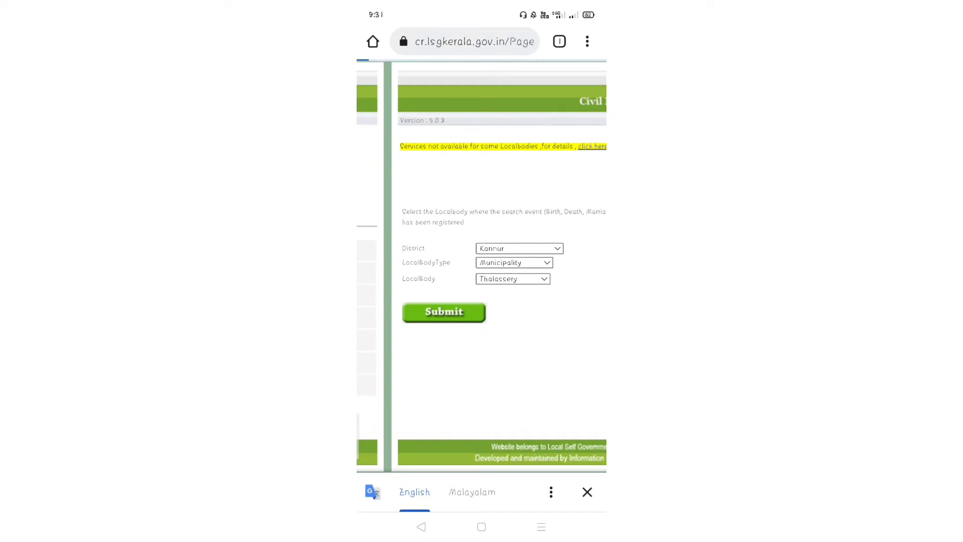
pyautogui.click(443, 311)
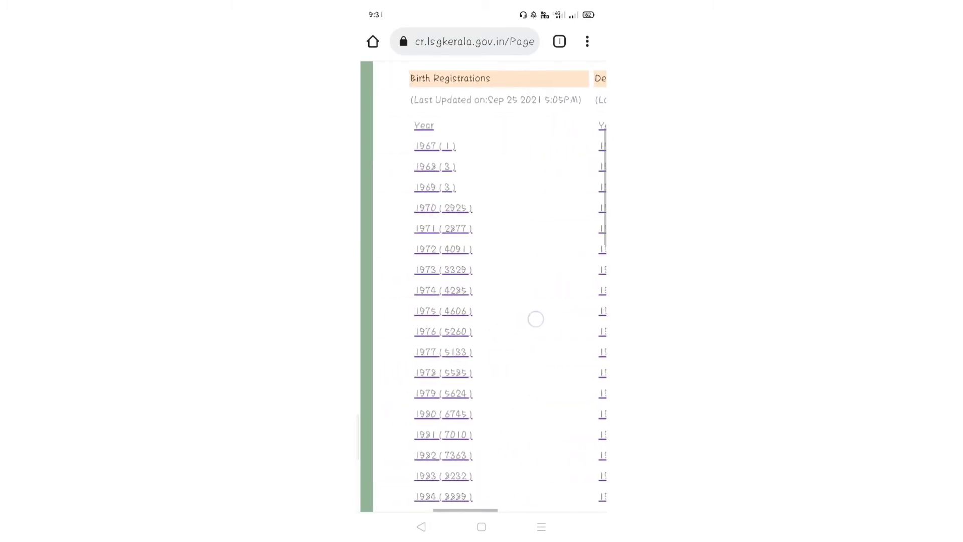
# Scroll the Birth Registrations year list down to Select Type of Registrations
pyautogui.scroll(-3)
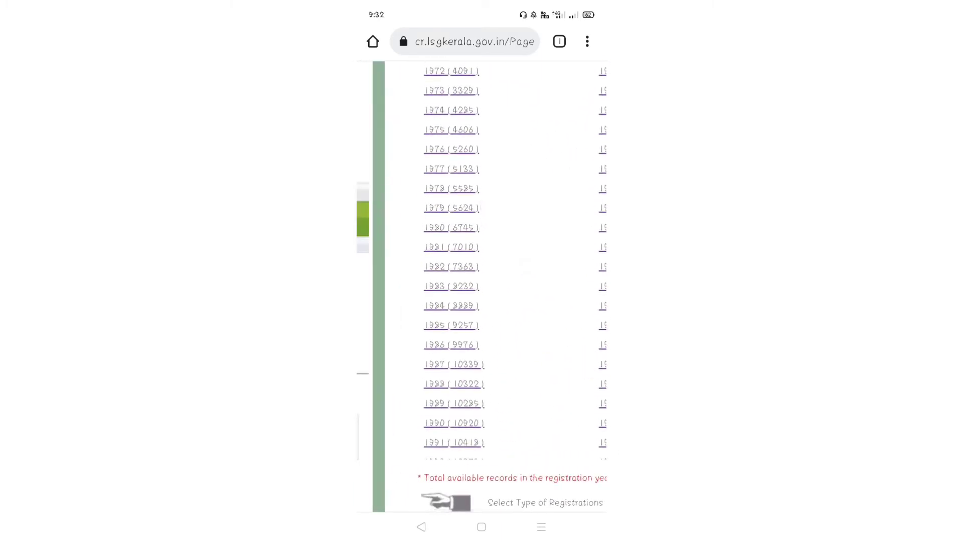
pyautogui.scroll(-3)
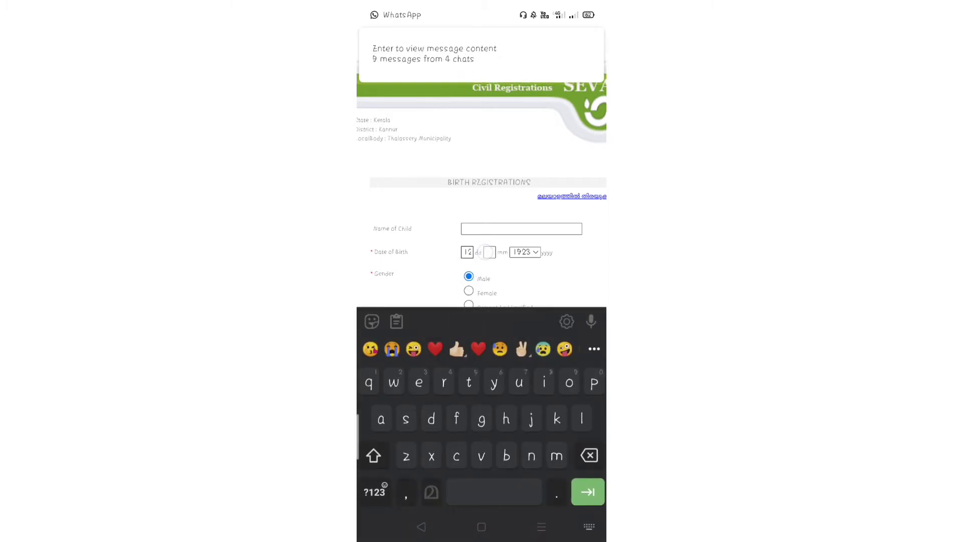
# Enter 02 as the birth date and choose the birth year
pyautogui.write('02')
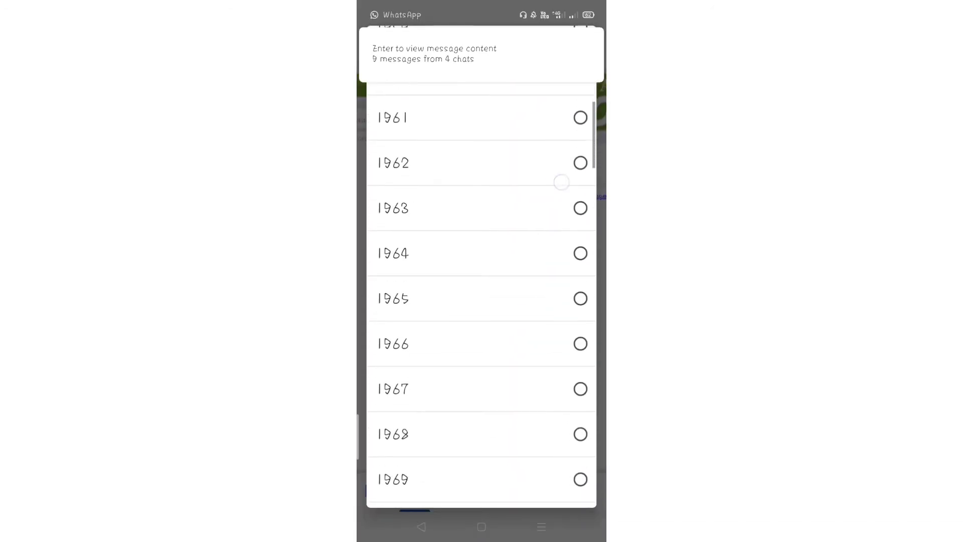
pyautogui.scroll(-3)
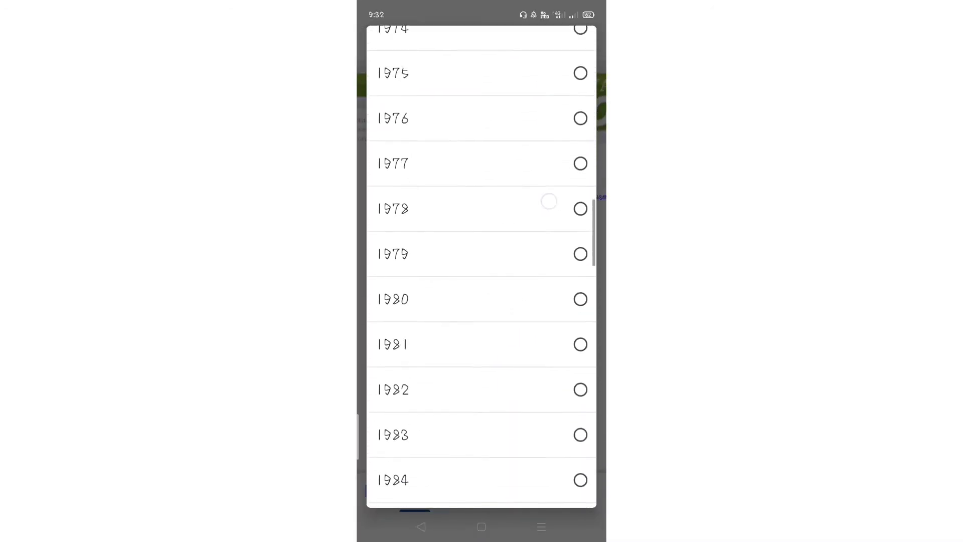
pyautogui.scroll(-3)
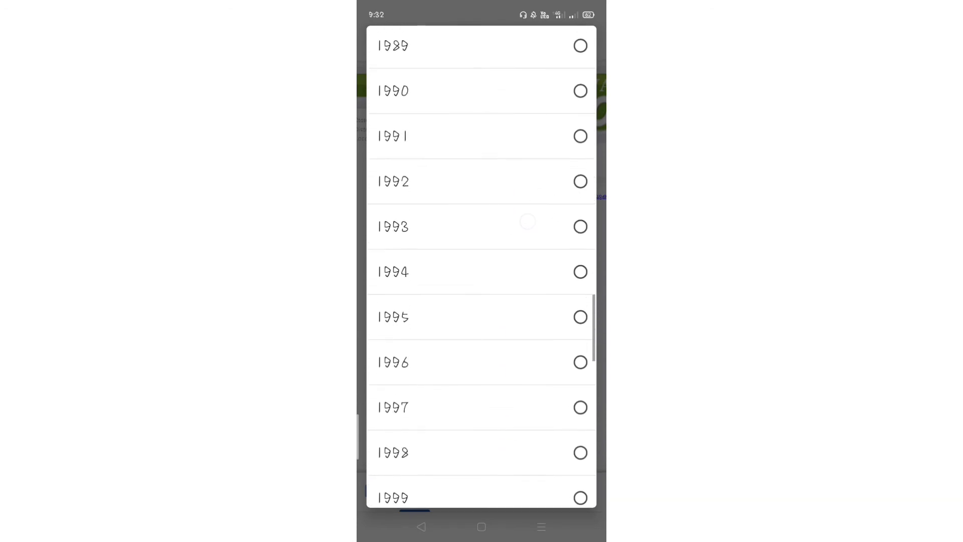
pyautogui.click(391, 317)
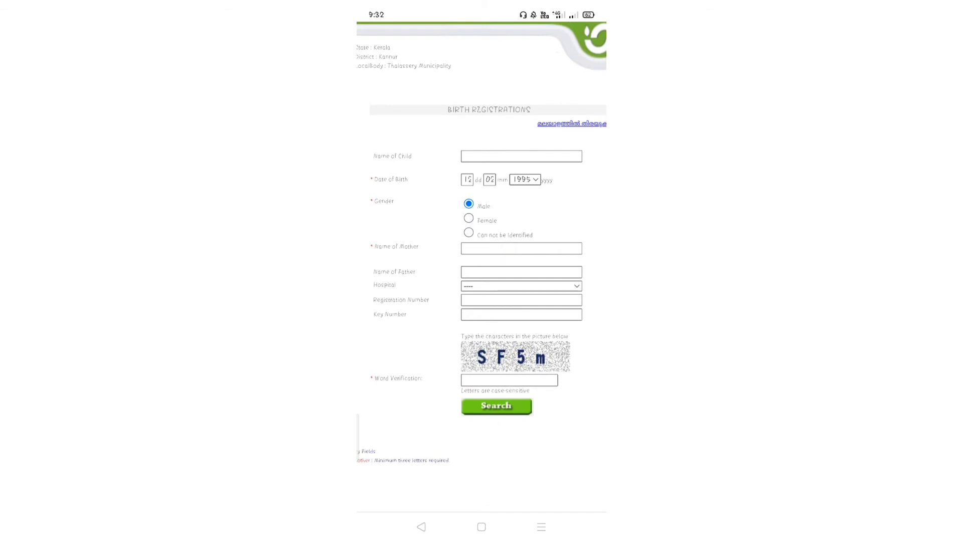
# Enter mother's name Afs and start the verification word
pyautogui.click(521, 248)
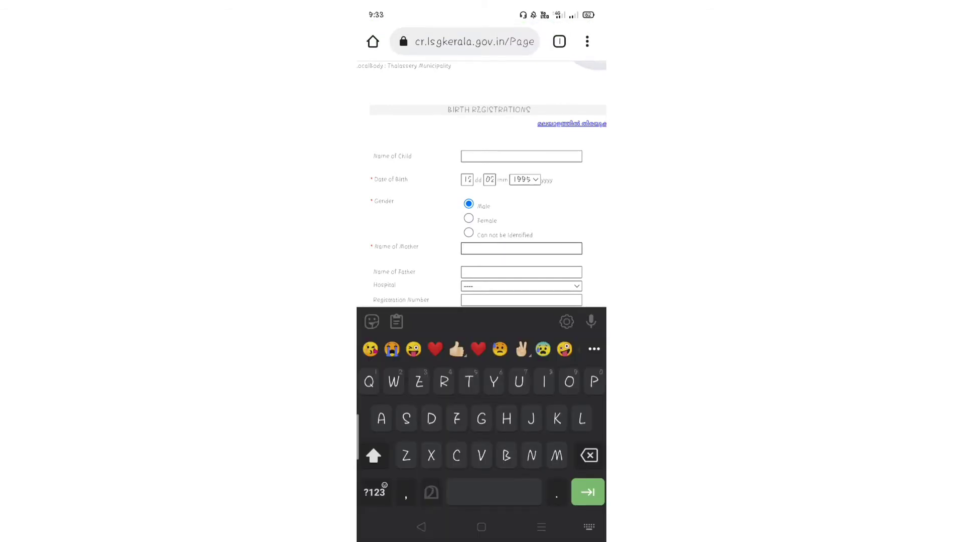
pyautogui.write('Afs')
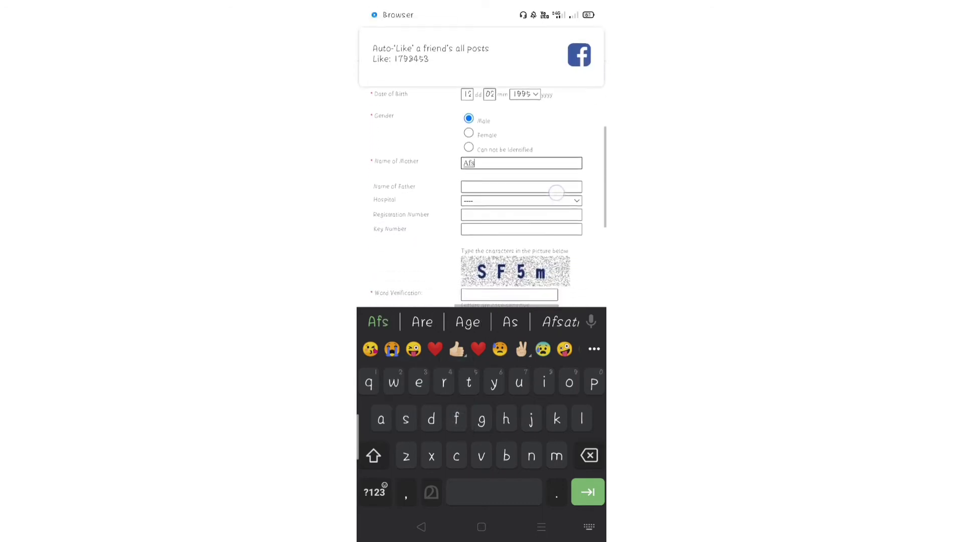
pyautogui.scroll(-3)
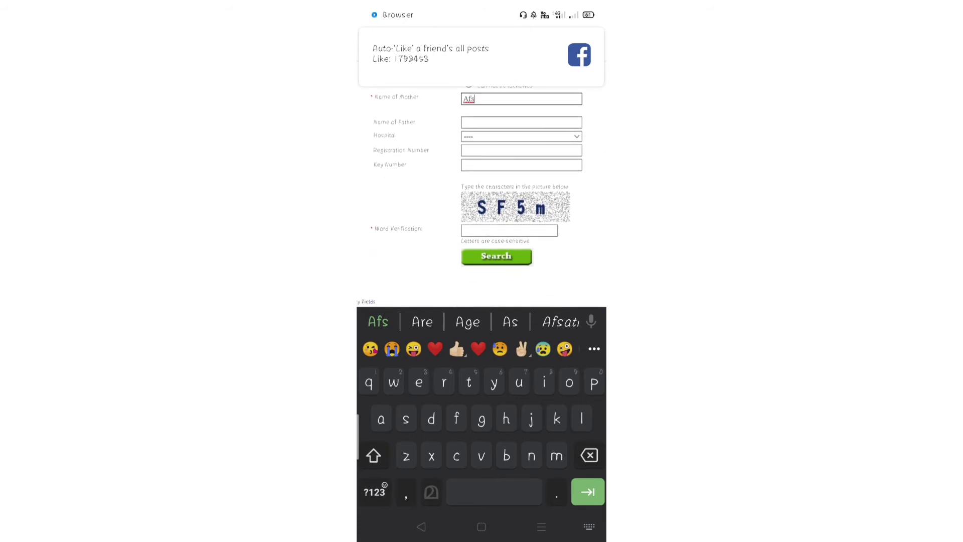
pyautogui.click(508, 230)
pyautogui.write('SF5m')
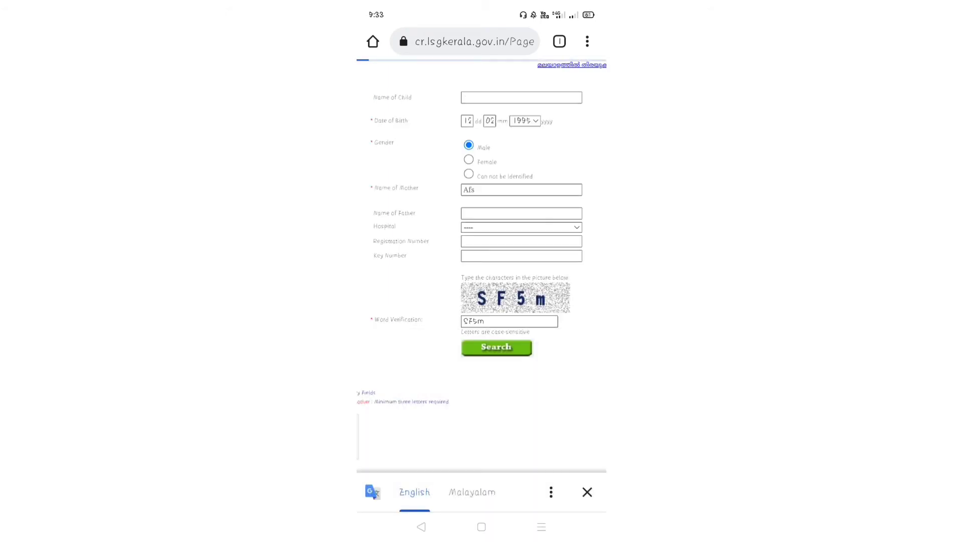
# Search for the matching birth registration record
pyautogui.click(495, 347)
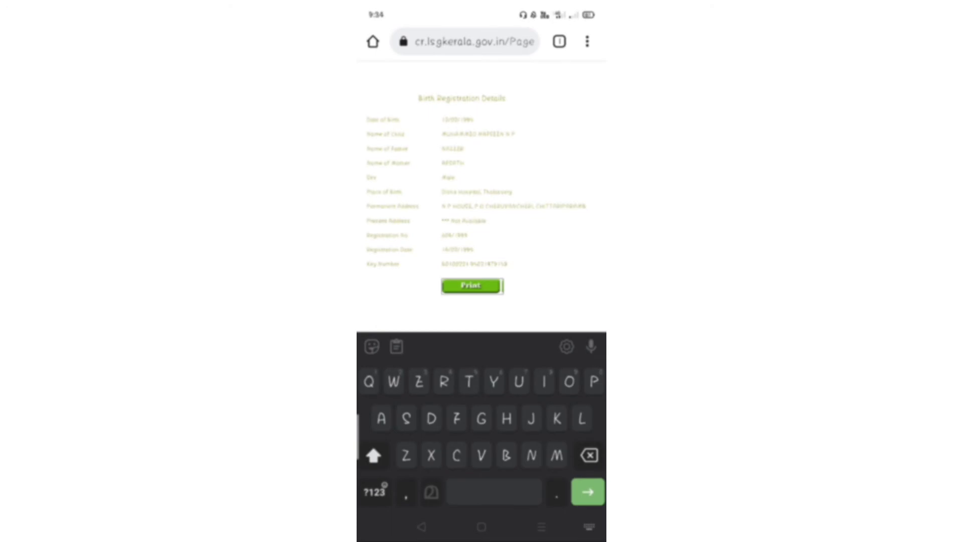
# Print the birth registration to download and open the BirthCertificate PDF
pyautogui.click(470, 285)
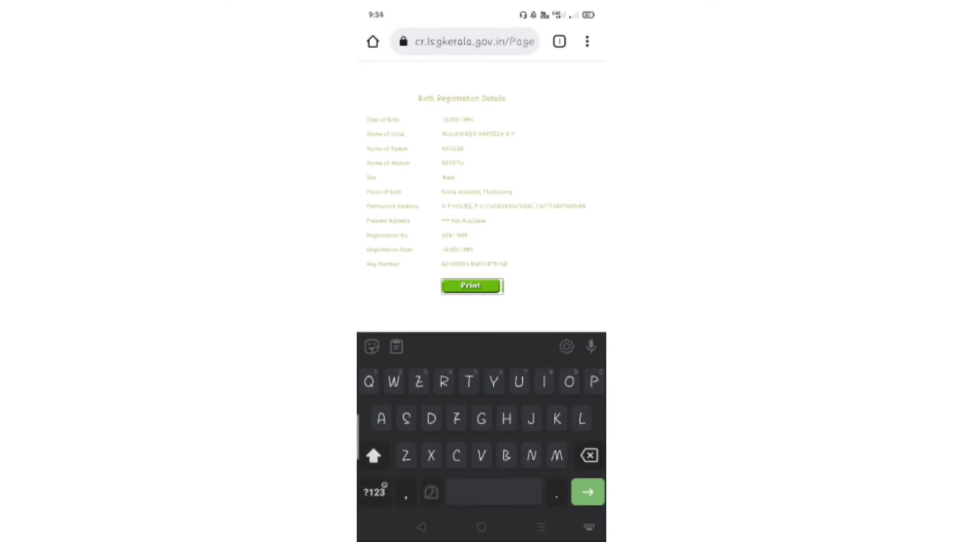
pyautogui.click(471, 285)
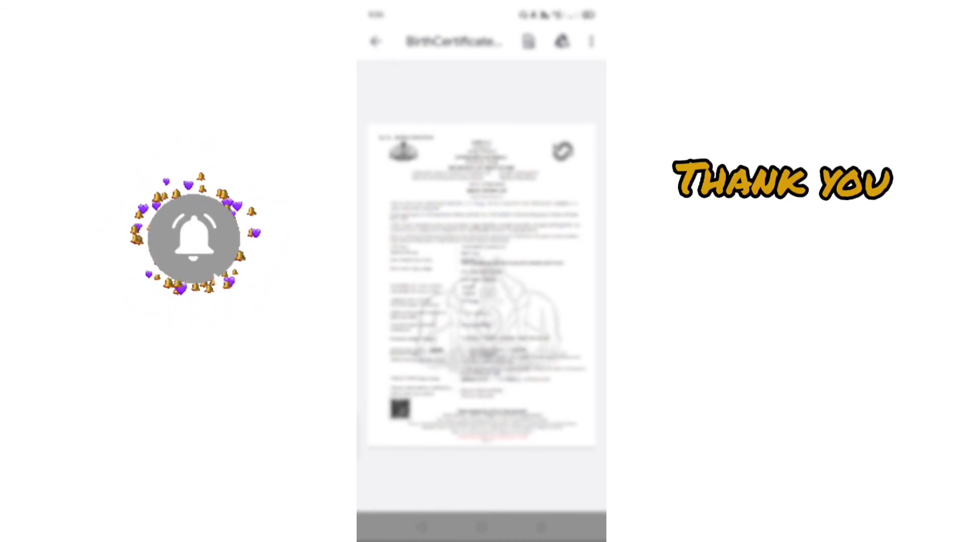